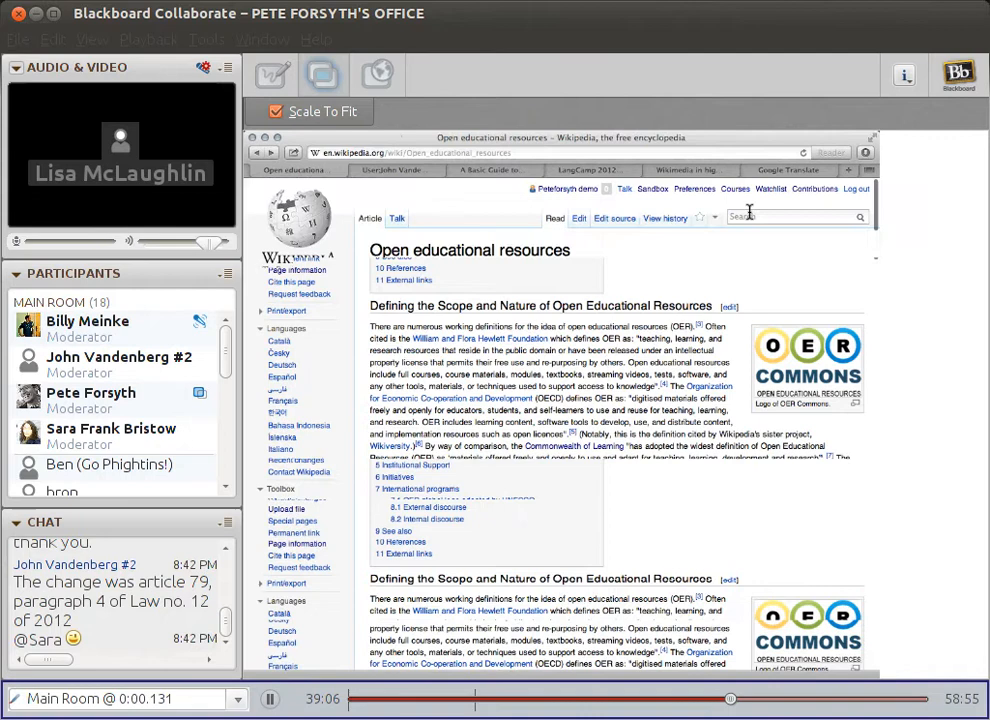
Search Wikipedia for 'open badge' and open the Mozilla Open Badges article
{"action": "type", "text": "or"}
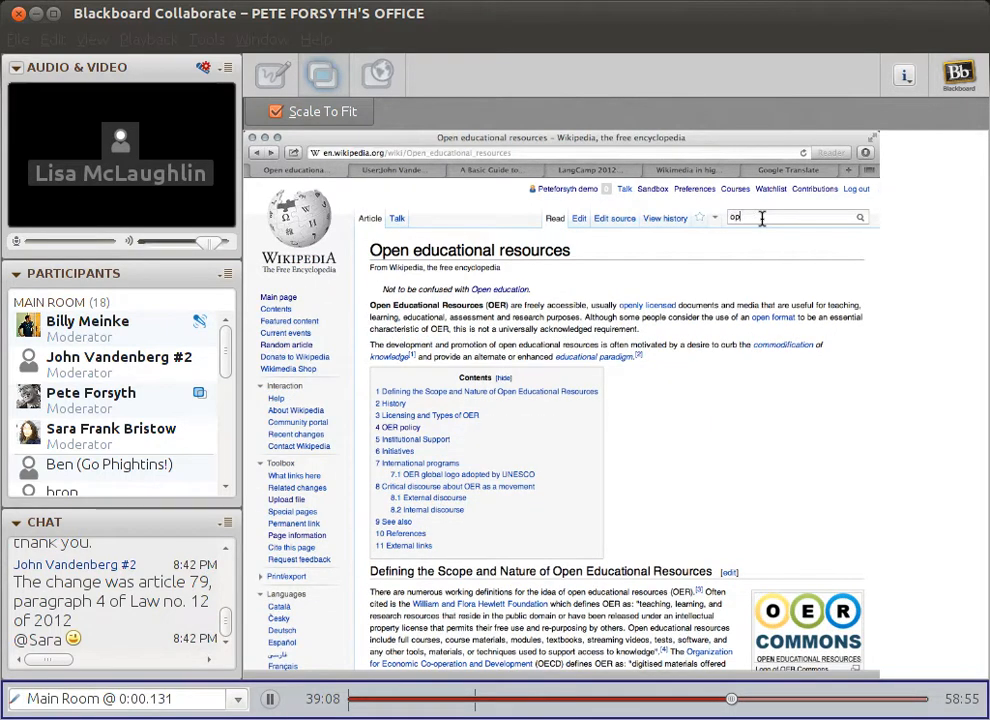
{"action": "type", "text": "open badges"}
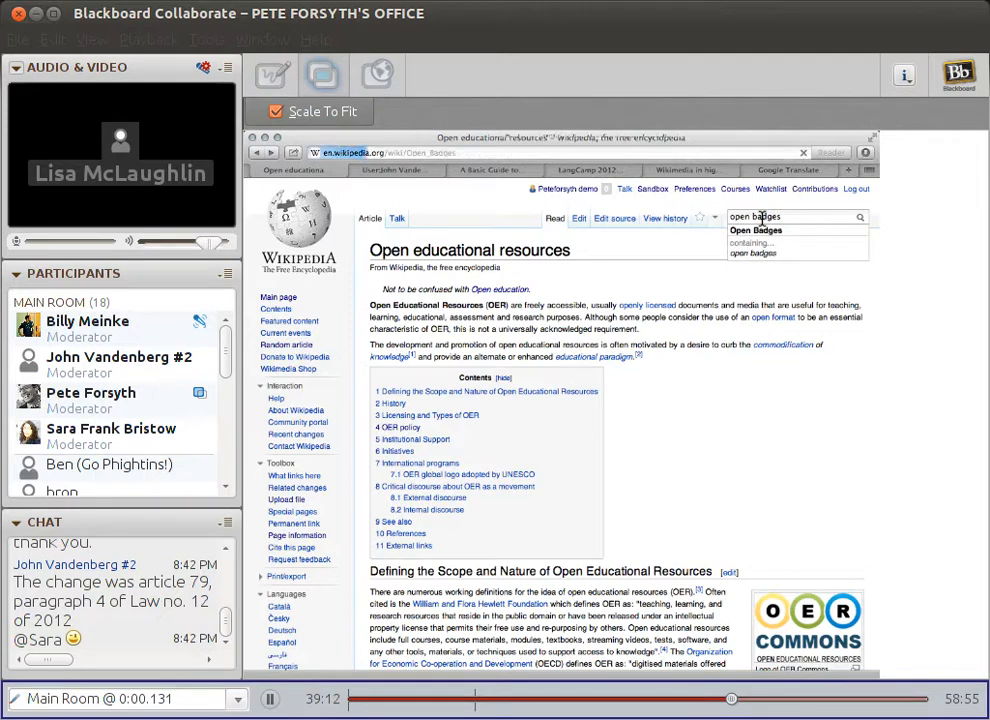
{"action": "left_click", "coordinate": [755, 230]}
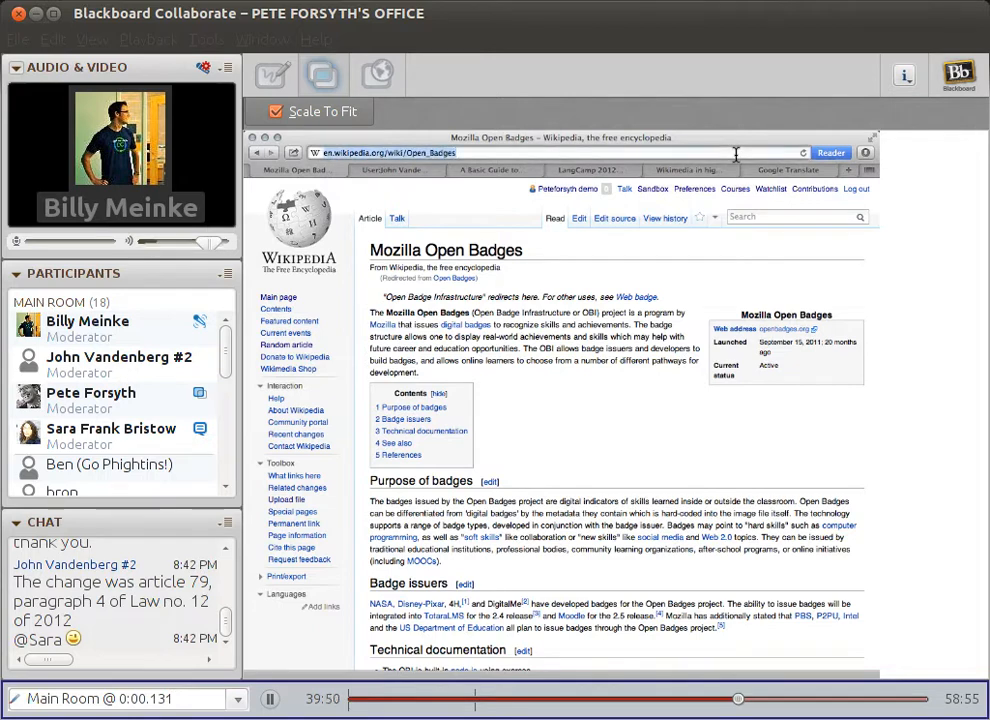
Search Google for TAACCCT from the shared browser's address bar
{"action": "type", "text": "TAACCCT"}
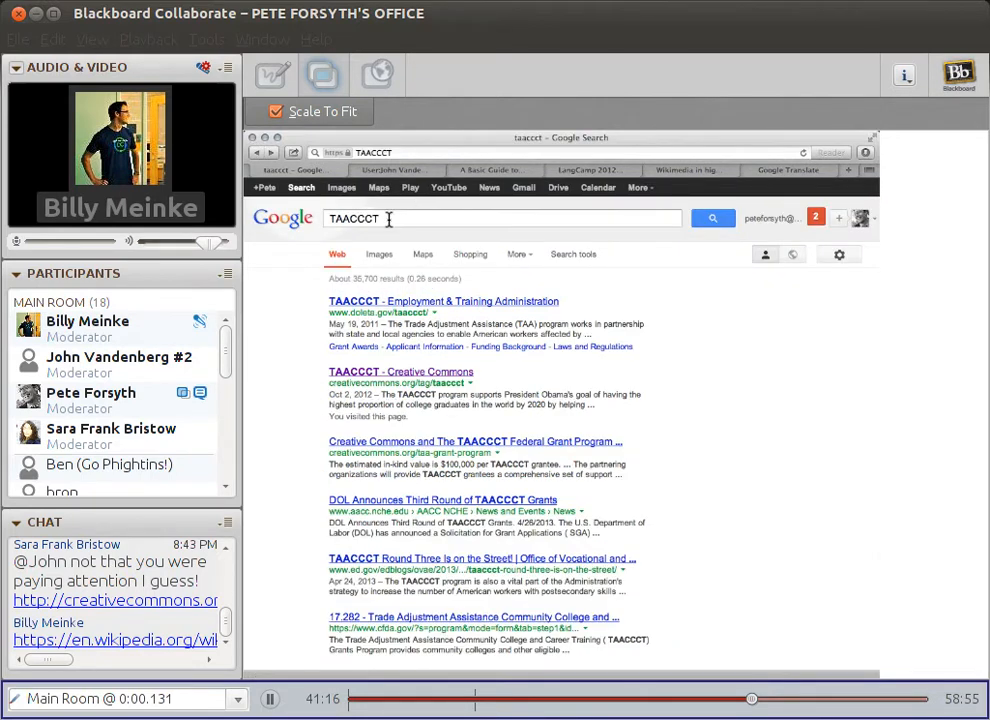
Enter 'creative commons' in the address bar and choose the Wikipedia Creative Commons page
{"action": "type", "text": "creative_commons"}
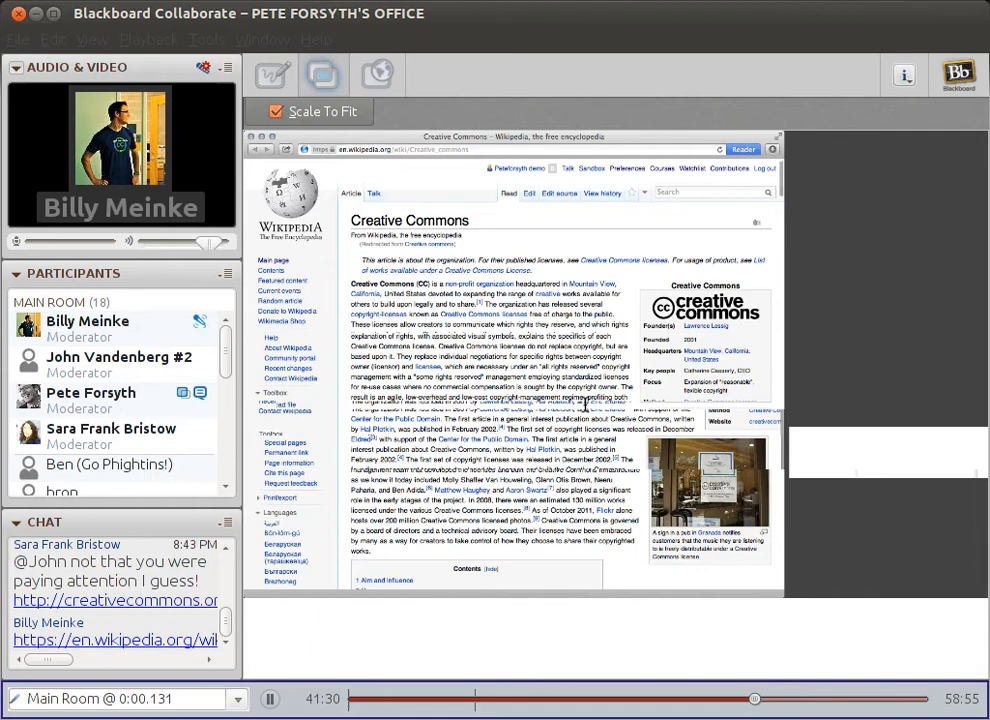
Scroll down the Creative Commons article to its Contents box
{"action": "scroll", "scroll_direction": "down", "scroll_amount": 3}
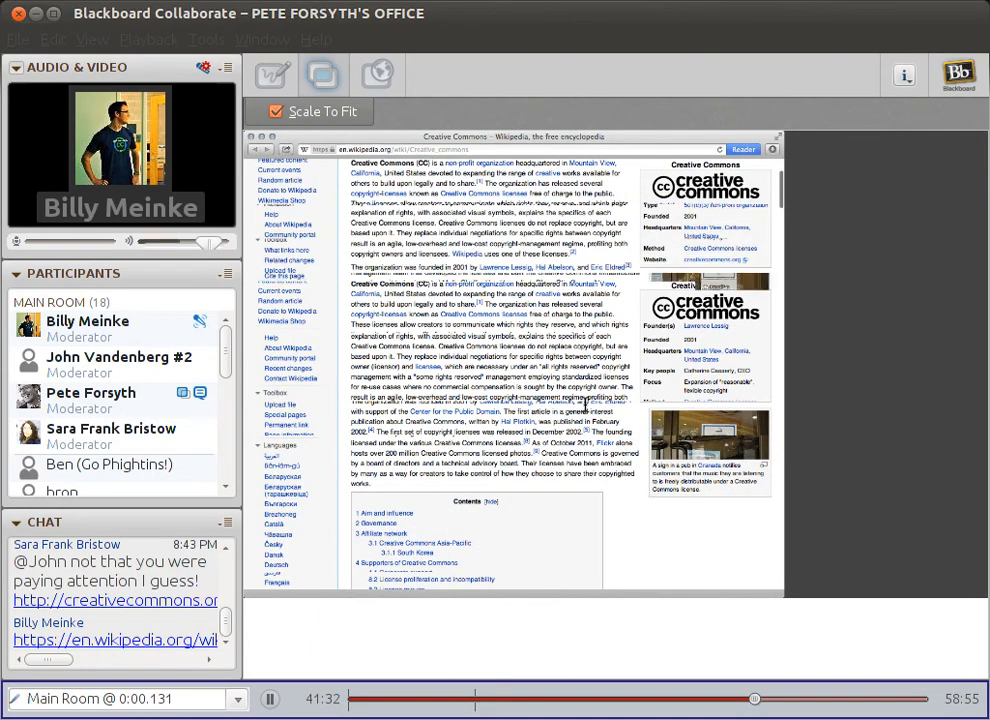